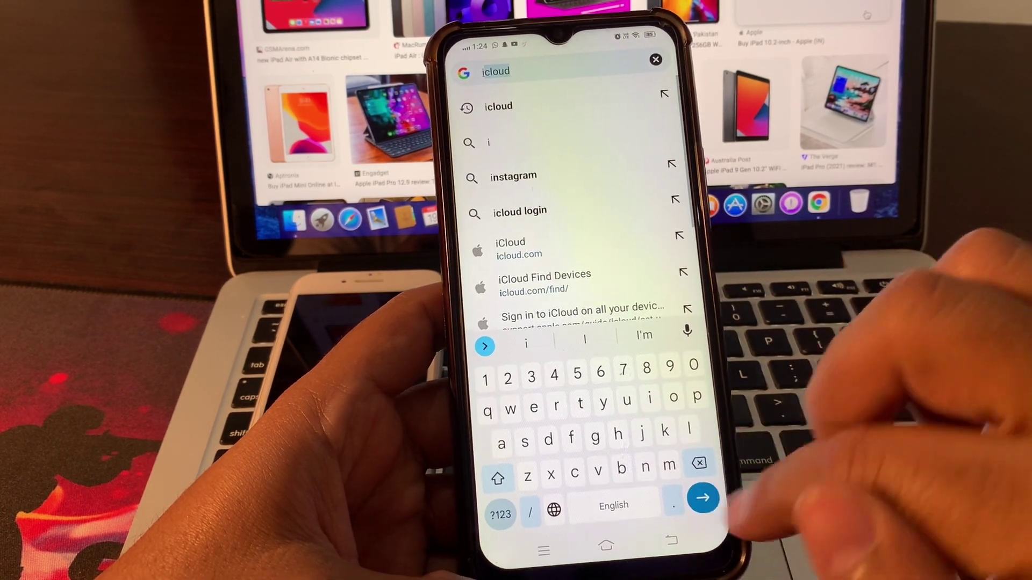
Load iCloud Find My at icloud.com/find from the icloud search suggestion.
{"action": "left_click", "coordinate": [702, 498]}
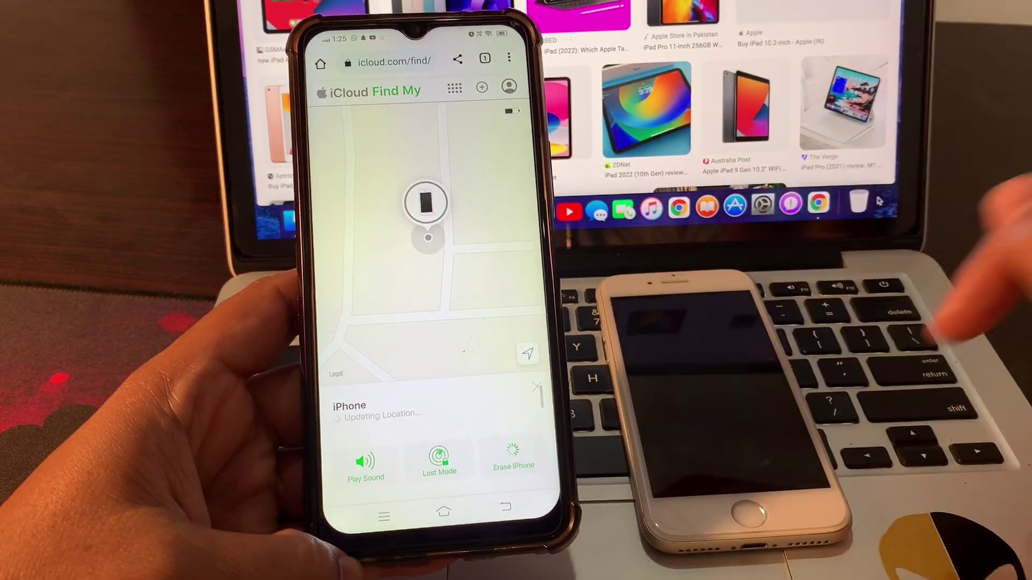
Choose Erase iPhone for the located iPhone, reaching the Two-Factor Authentication prompt.
{"action": "left_click", "coordinate": [512, 458]}
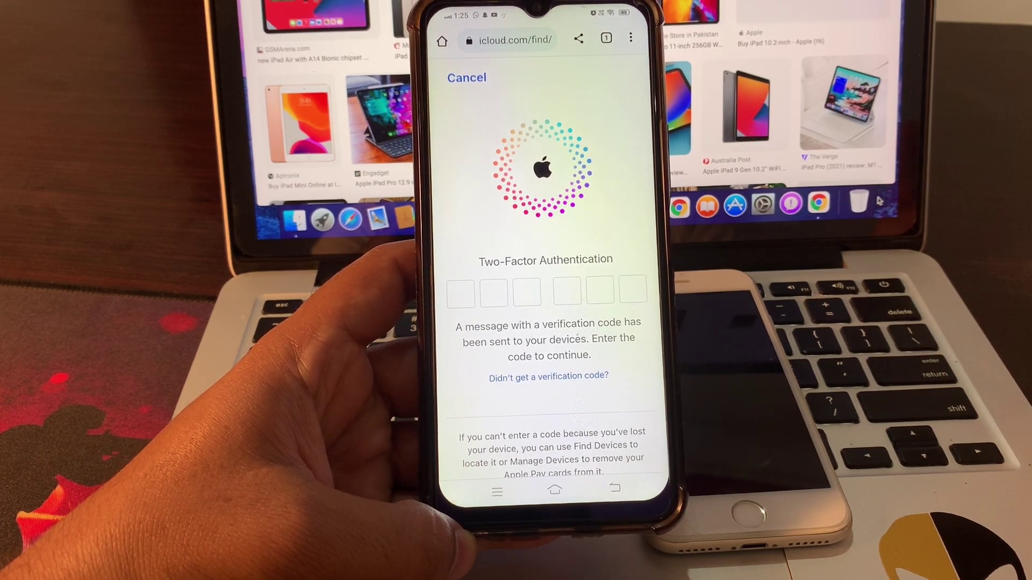
Cancel the verification code prompt and confirm 'Erase this iPhone?' to reach Step 1 of 2.
{"action": "left_click", "coordinate": [461, 291]}
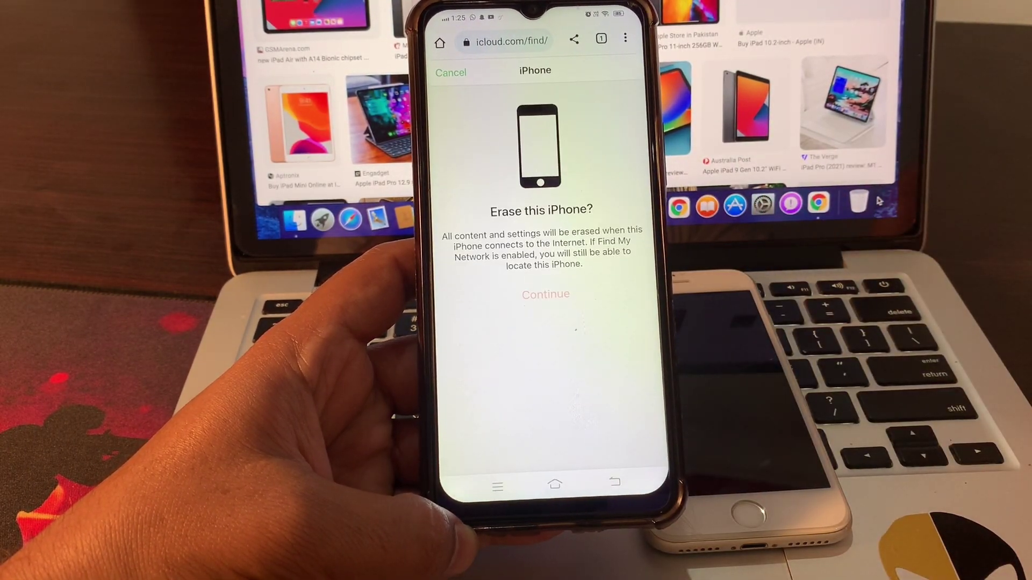
{"action": "left_click", "coordinate": [545, 294]}
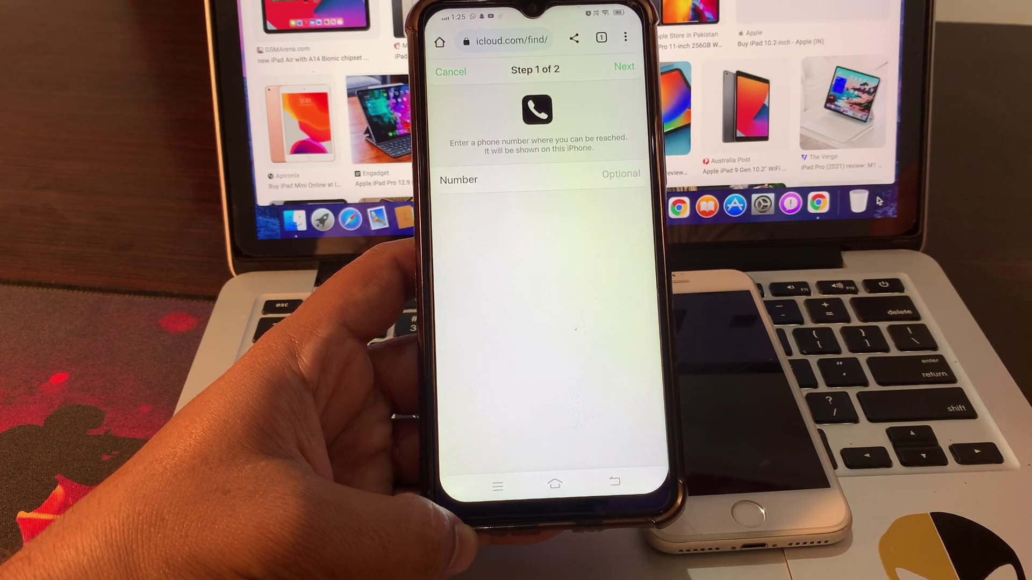